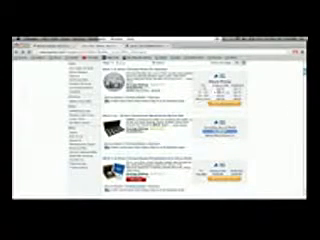
scroll(down, 3)
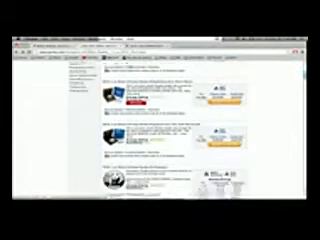
scroll(down, 3)
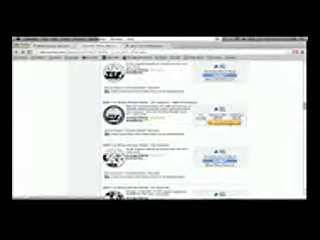
scroll(down, 3)
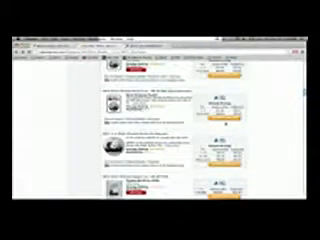
scroll(down, 3)
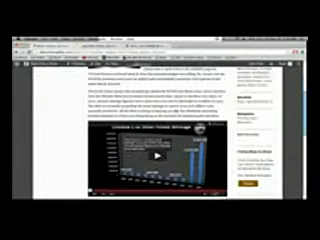
scroll(down, 3)
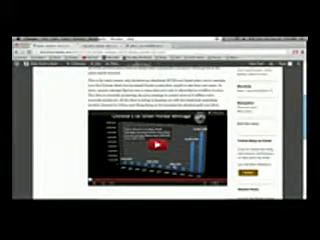